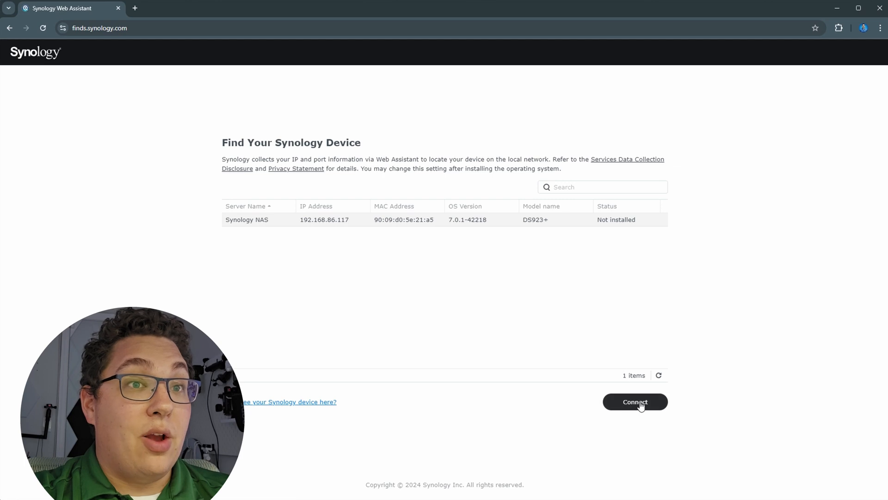
Connect to the Synology NAS at 192.168.86.117 from Web Assistant
click(635, 401)
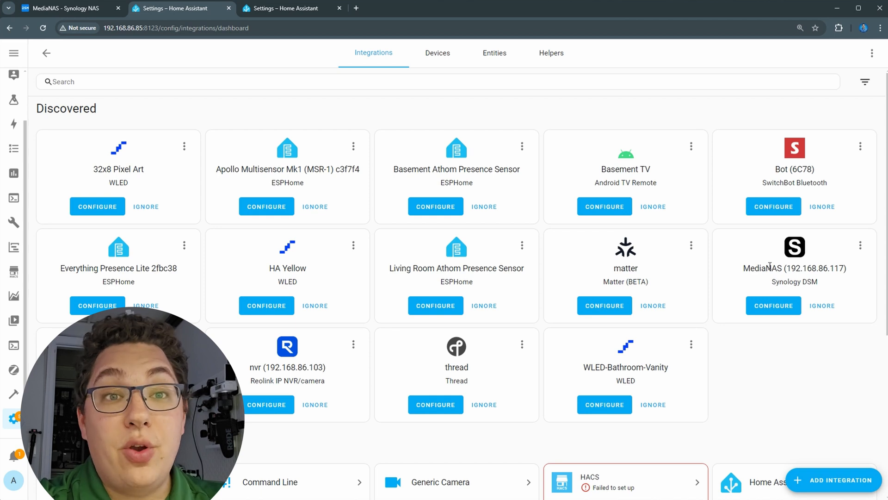
mouse_move(815, 379)
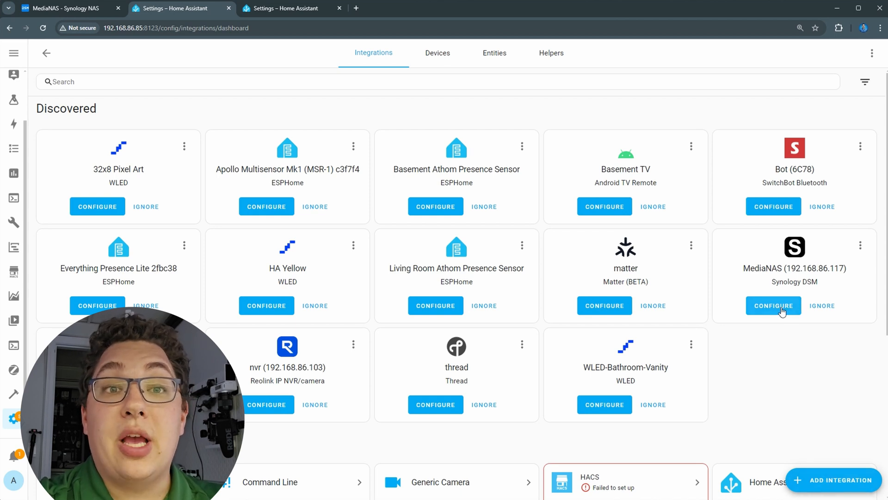
Configure MediaNAS with login credentials, port 5001 and SSL, and submit
click(774, 306)
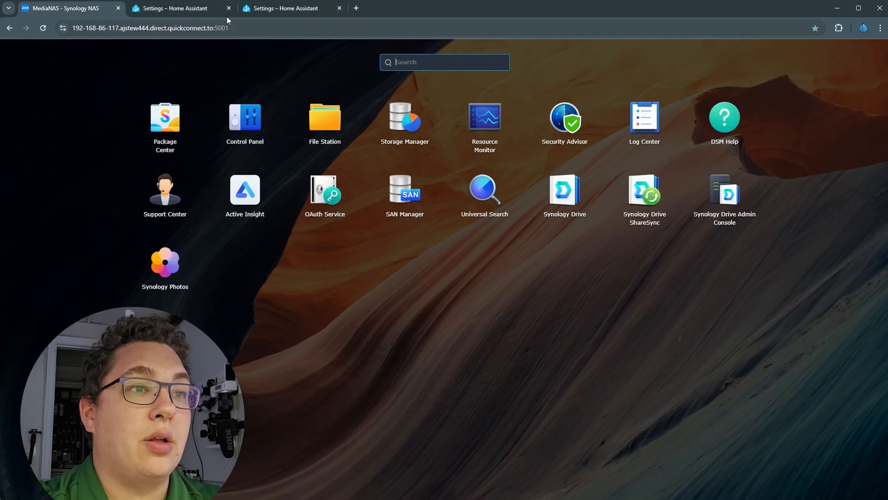
click(178, 8)
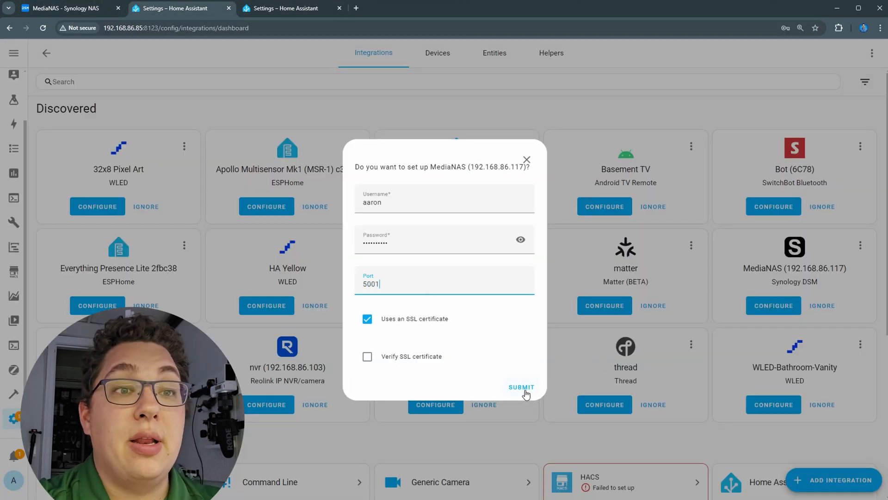
click(521, 387)
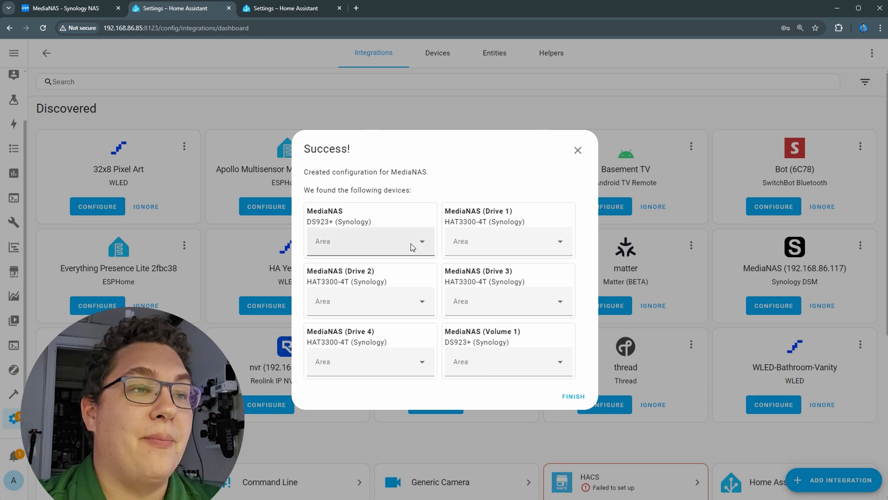
Finish the Success dialog to add MediaNAS, four drives and Volume 1
click(573, 396)
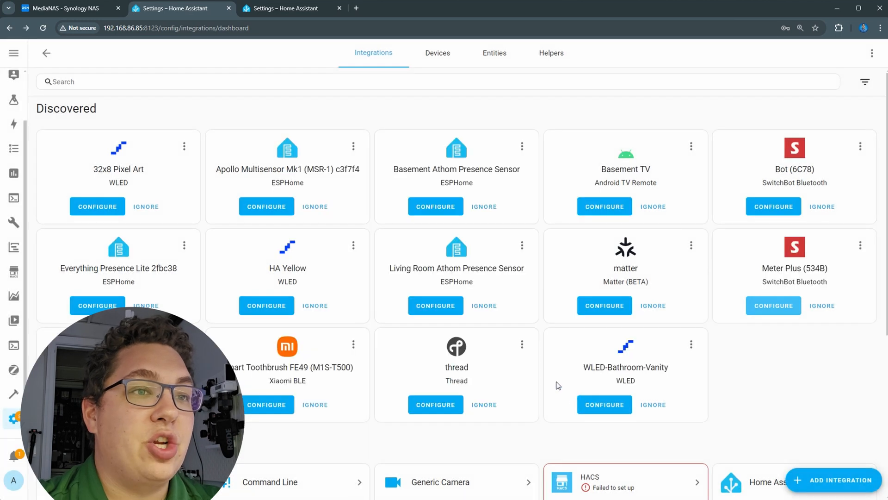
Browse MediaNAS's sensors, diagnostics and connected drives, then go back to the device list
scroll(down, 3)
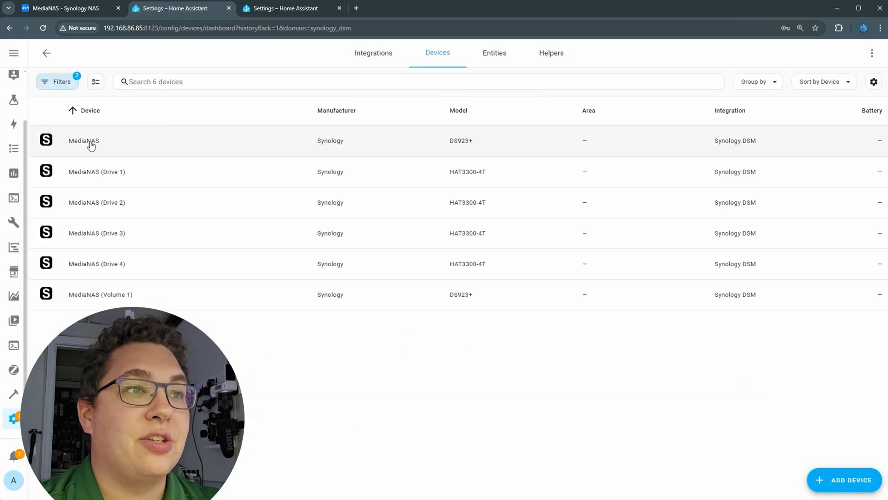
click(85, 143)
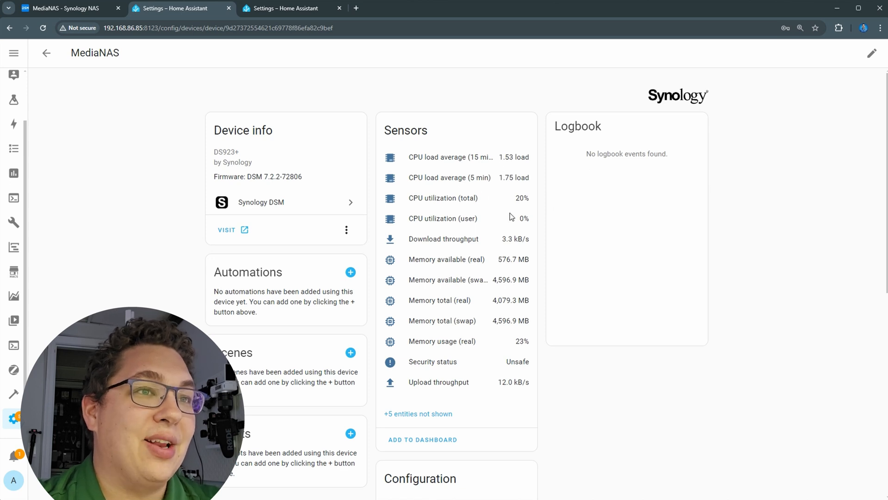
mouse_move(472, 330)
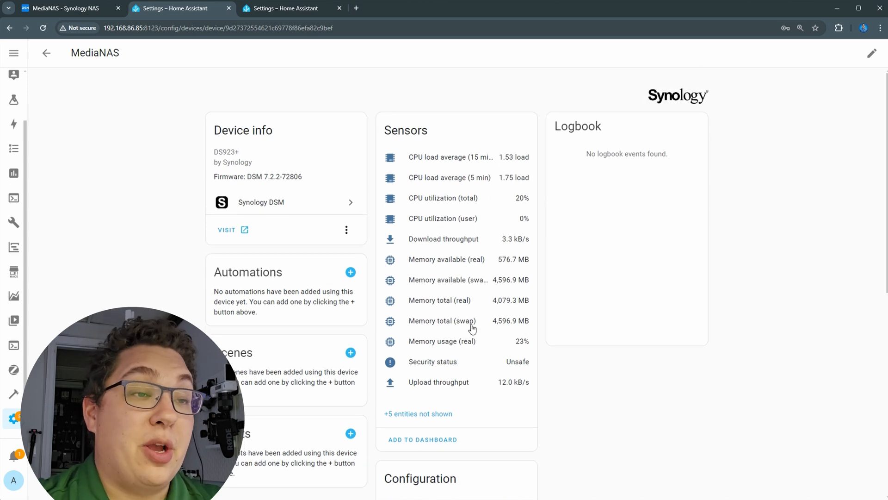
mouse_move(450, 260)
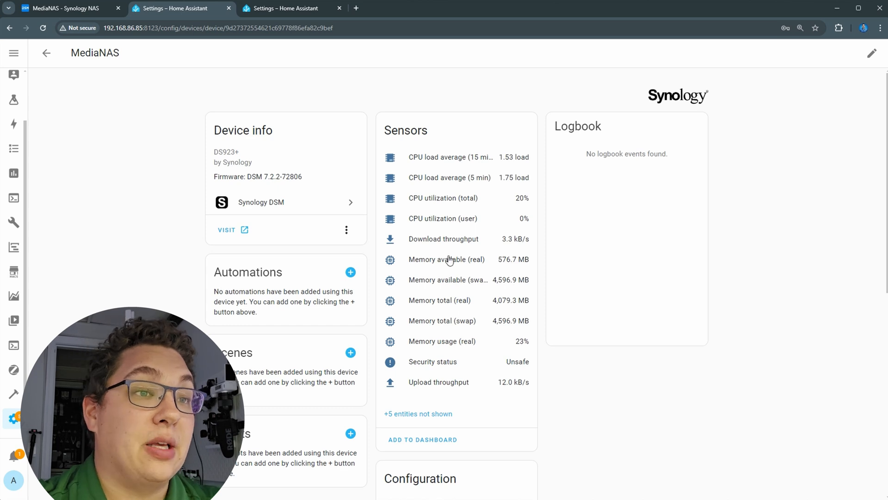
scroll(down, 3)
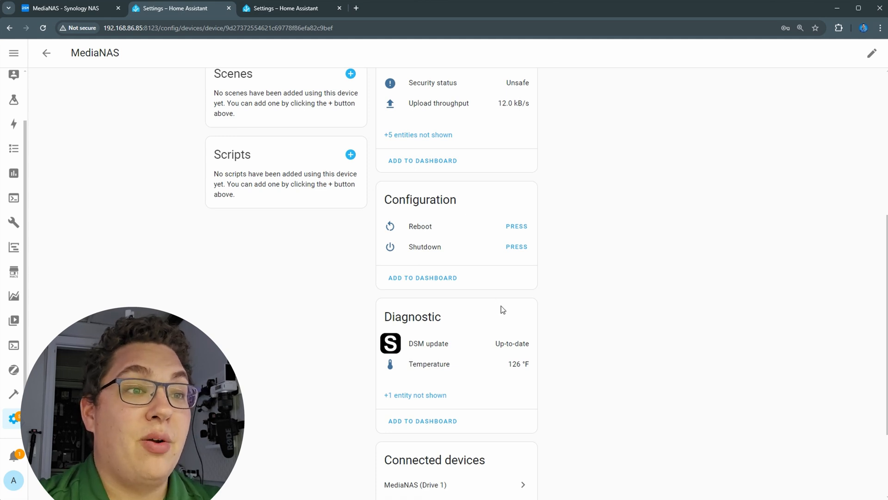
scroll(down, 3)
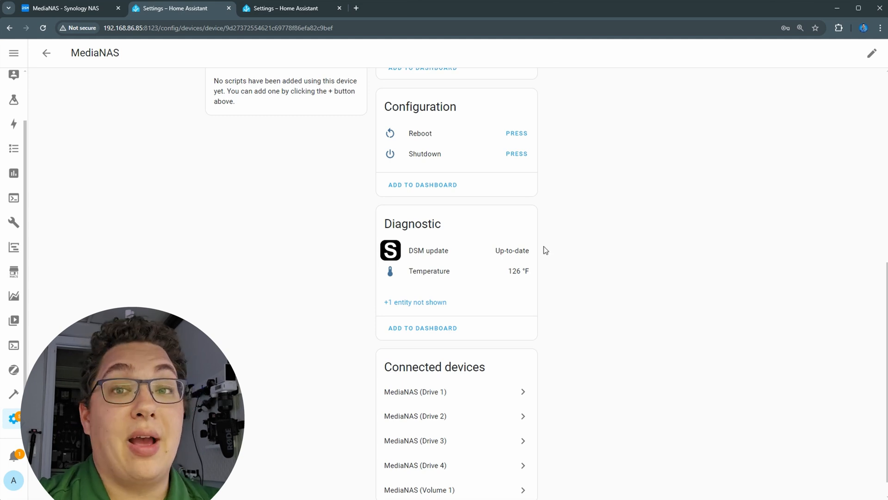
click(46, 52)
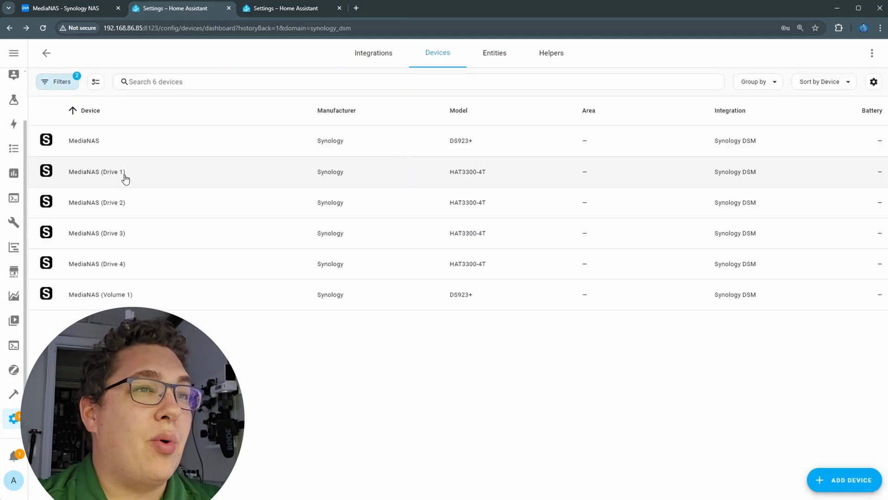
Check Drive 1's health, bad-sector status and 99 °F temperature, then go back
click(96, 172)
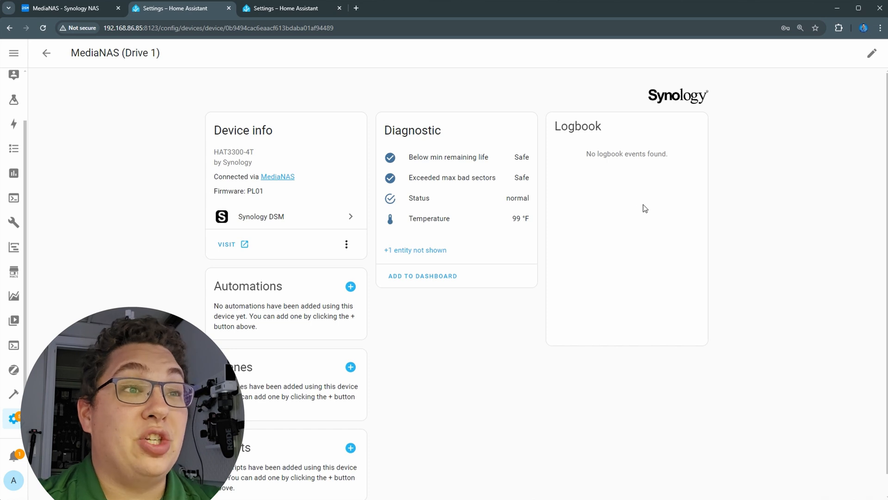
mouse_move(455, 164)
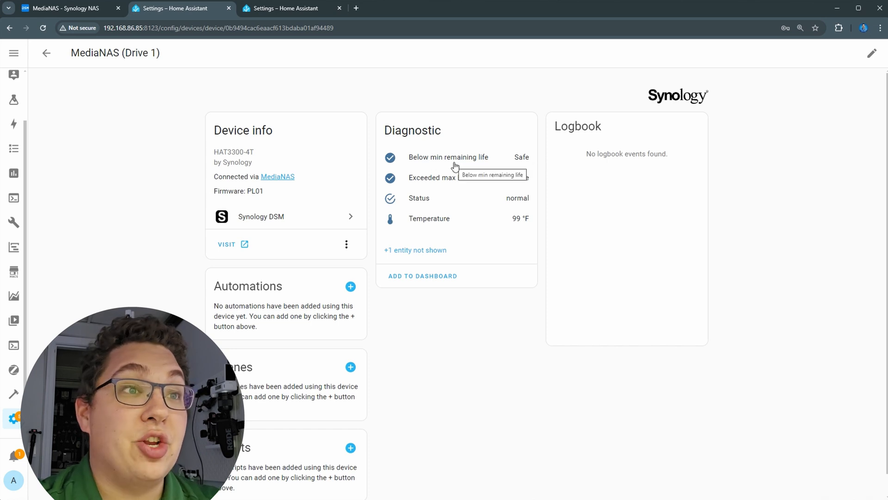
mouse_move(511, 161)
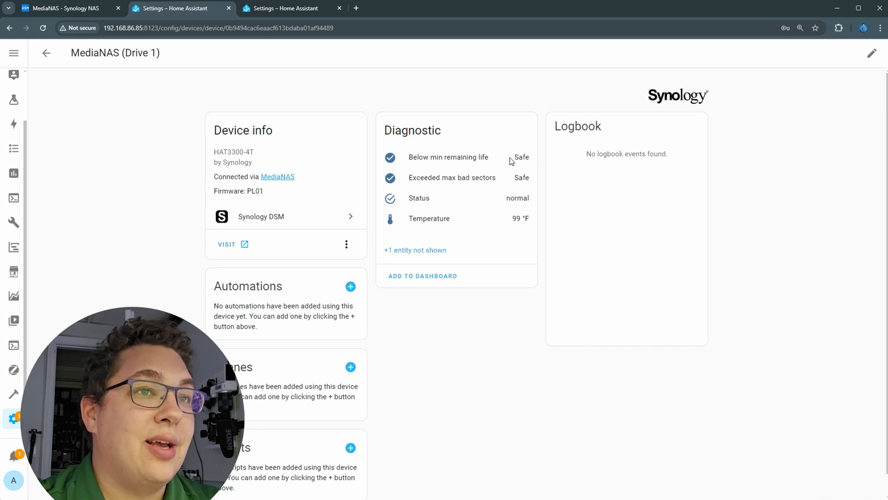
mouse_move(552, 162)
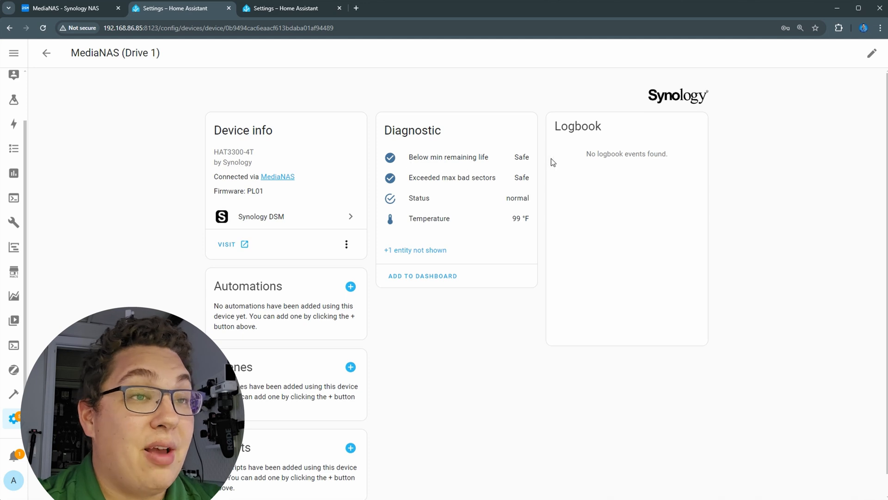
mouse_move(528, 168)
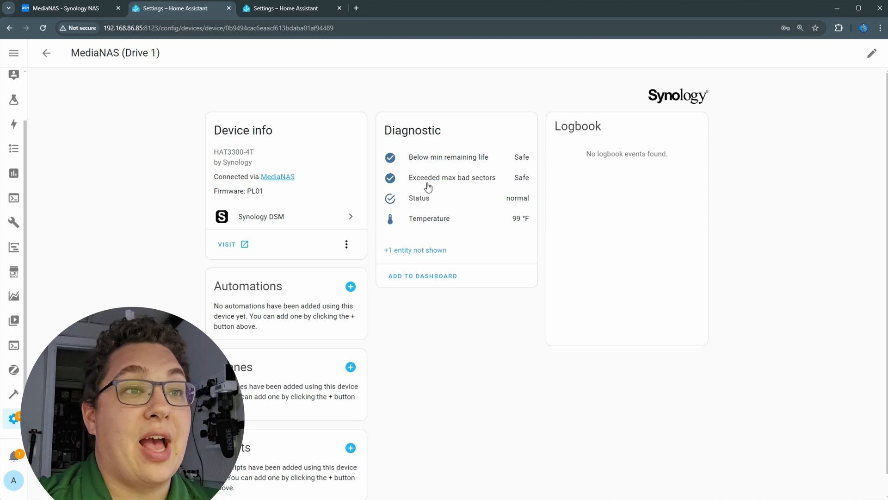
mouse_move(448, 224)
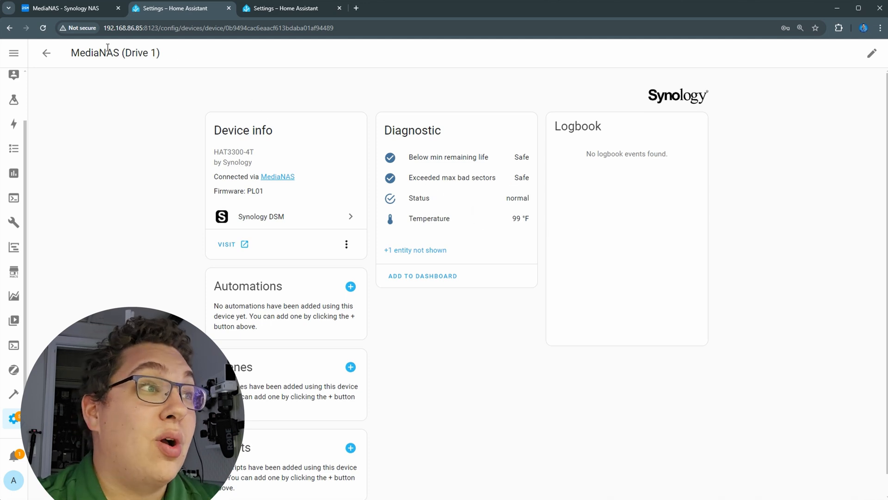
click(45, 52)
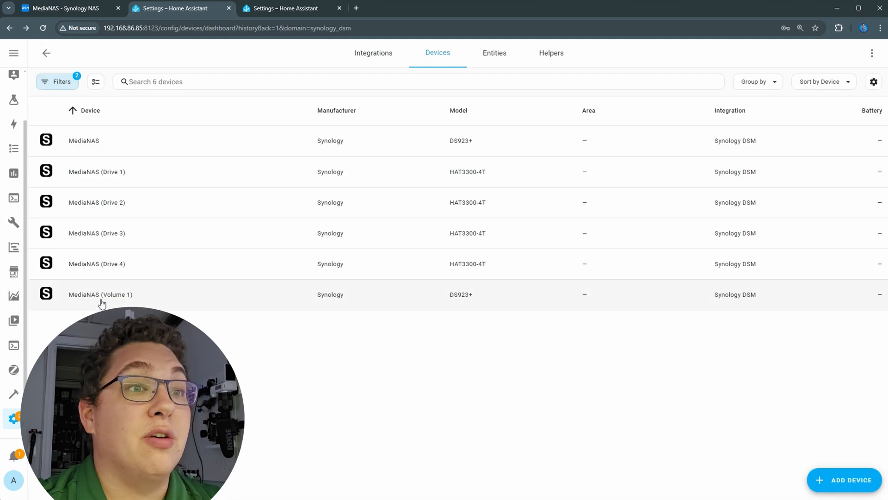
Open MediaNAS (Volume 1) showing 0.00 TB used and 100.4 °F average temperature
click(100, 294)
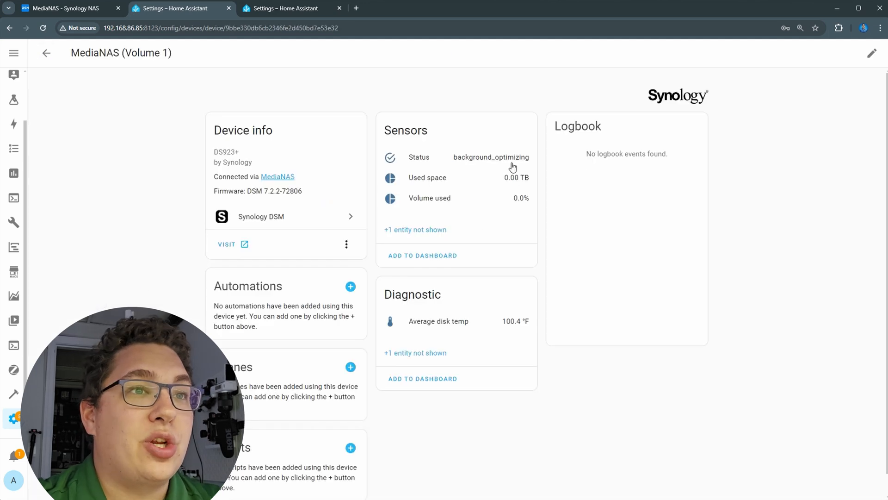
mouse_move(530, 161)
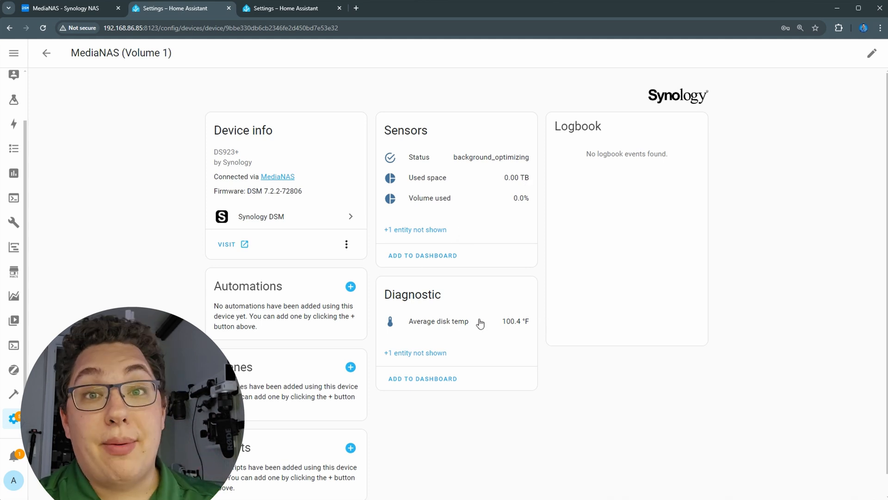
mouse_move(479, 250)
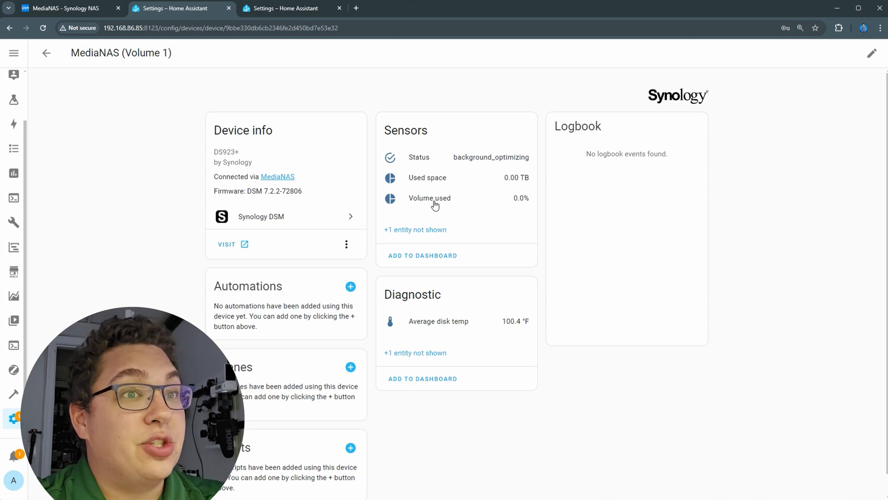
mouse_move(524, 204)
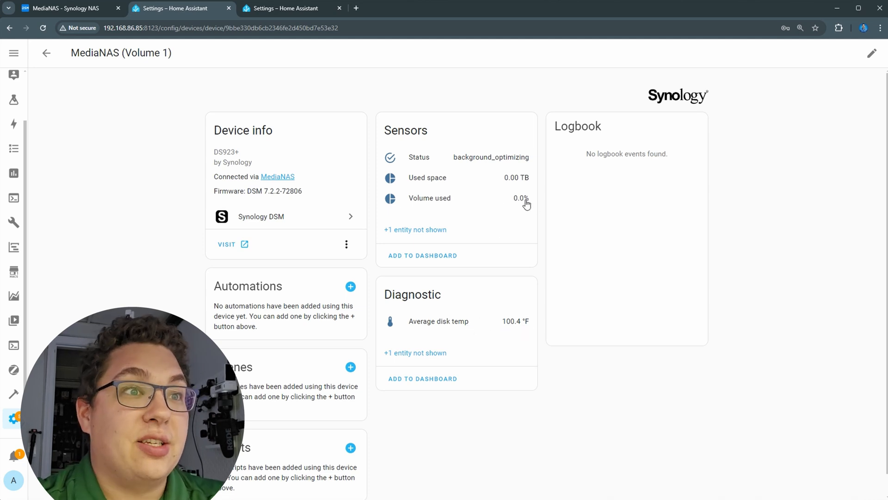
mouse_move(525, 183)
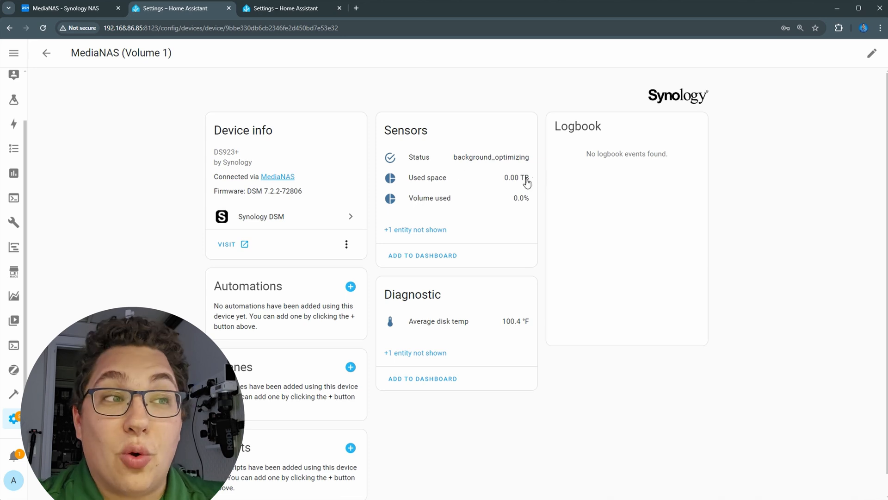
mouse_move(559, 275)
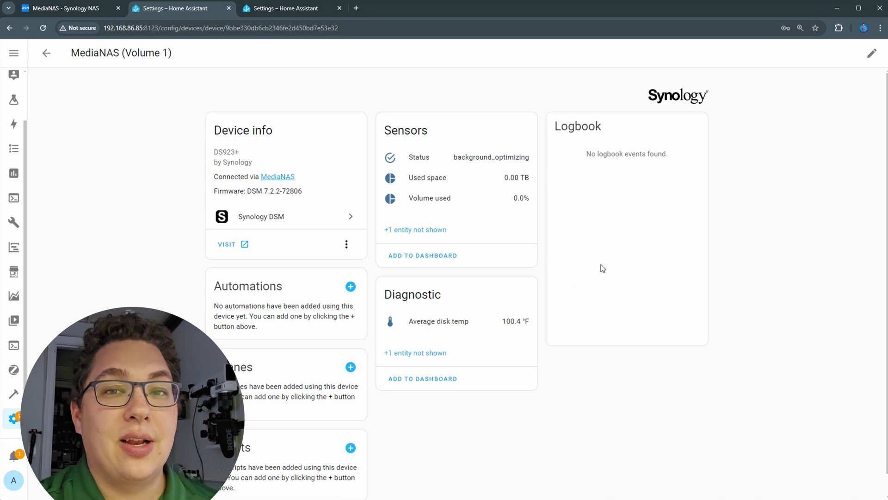
mouse_move(588, 263)
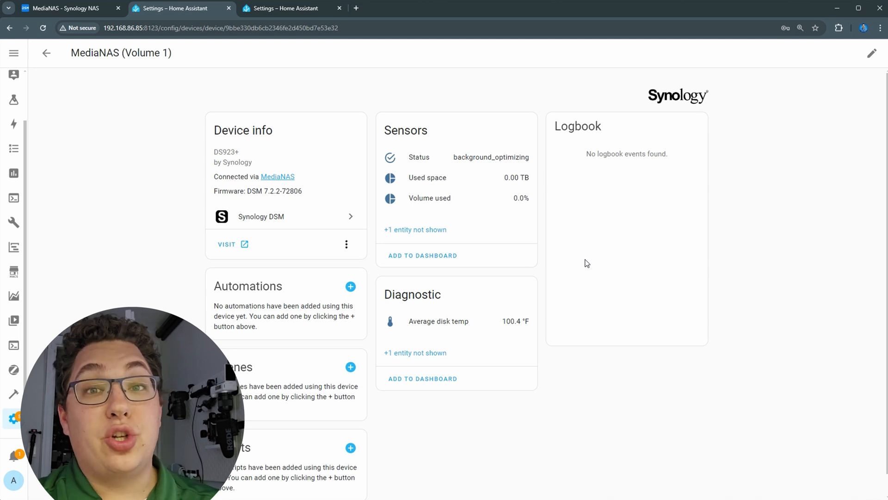
mouse_move(488, 263)
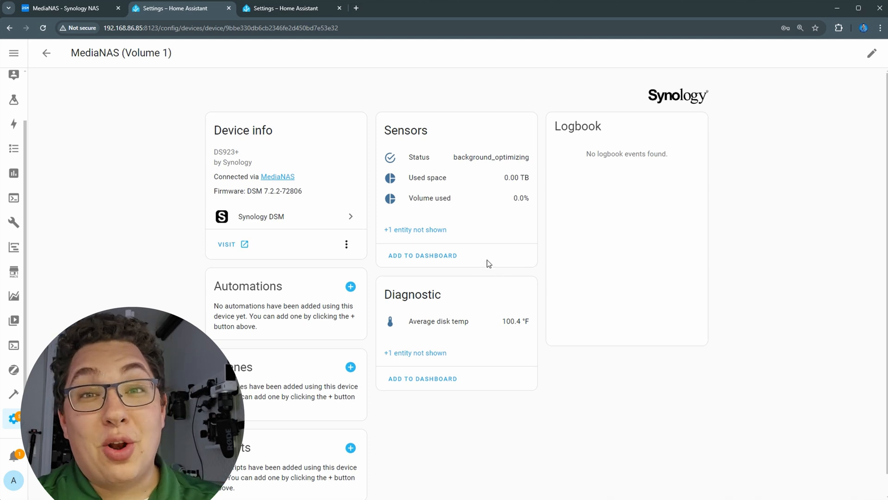
mouse_move(492, 272)
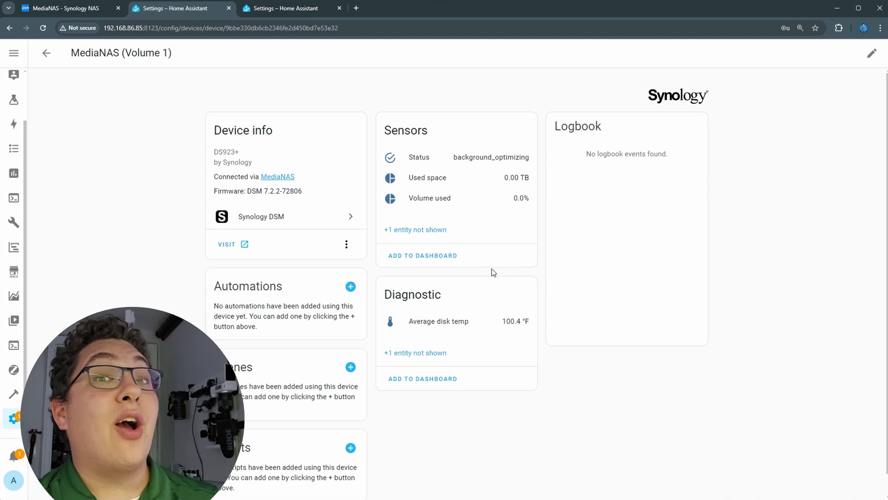